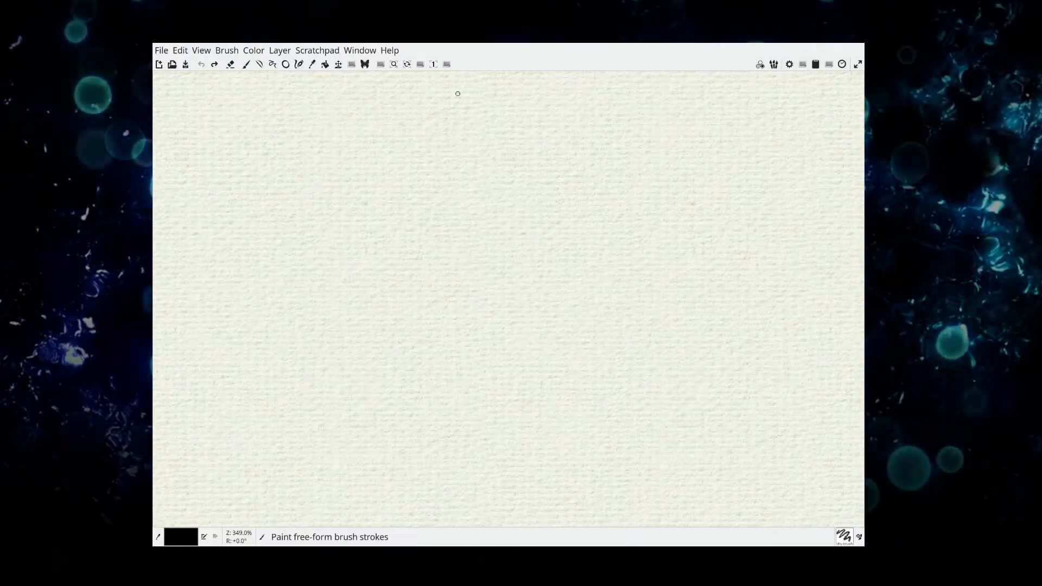
Activate the freehand brush tool to paint free-form strokes on the blank canvas.
click(246, 64)
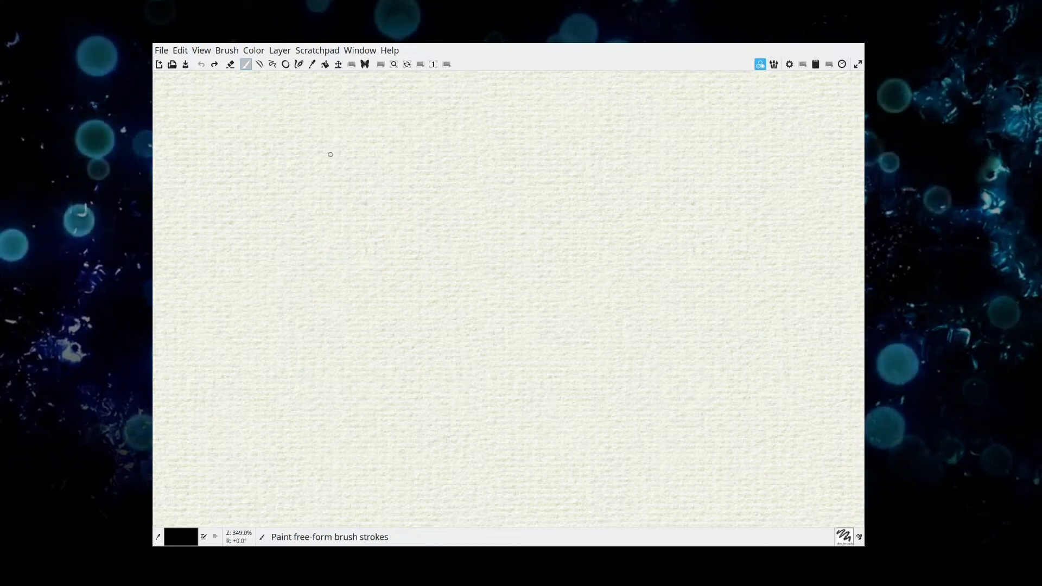
mouse_move(352, 130)
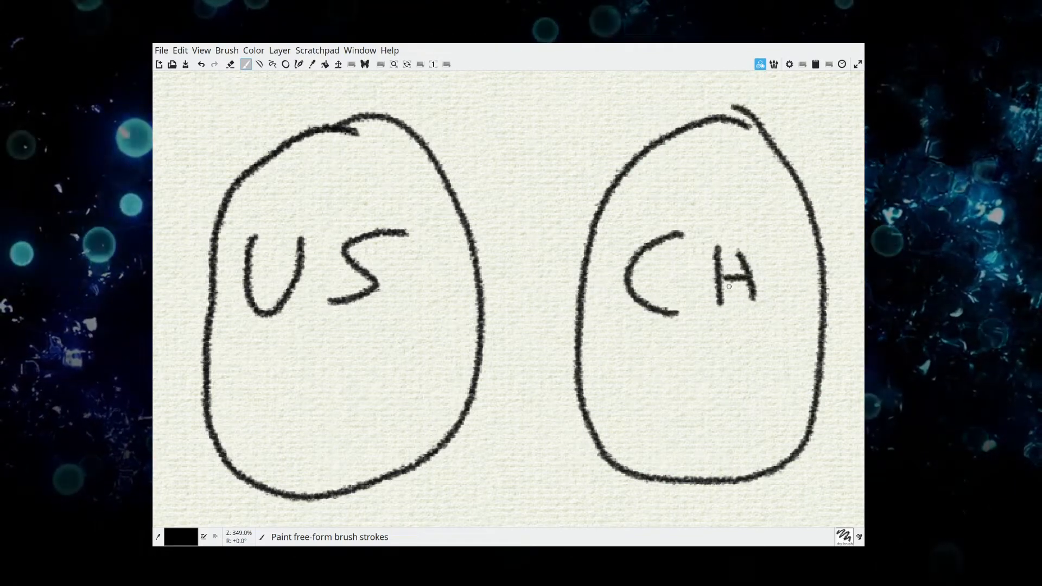
mouse_move(306, 331)
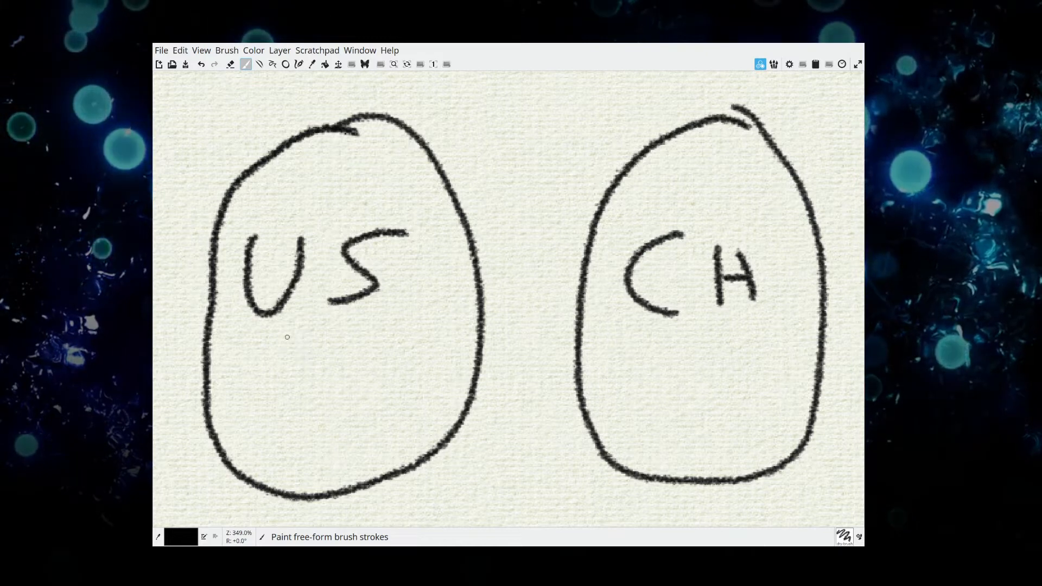
mouse_move(386, 348)
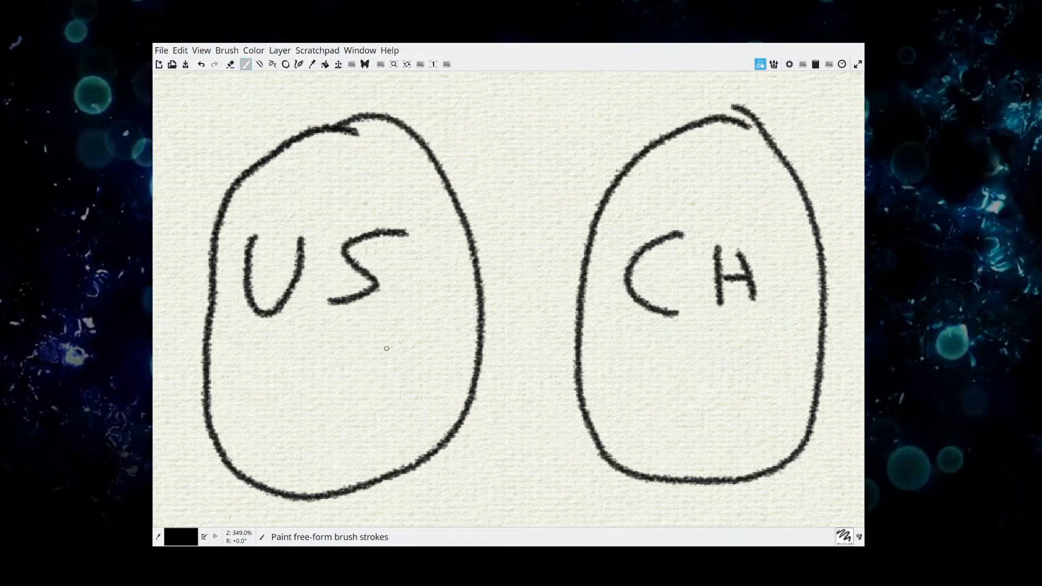
mouse_move(446, 354)
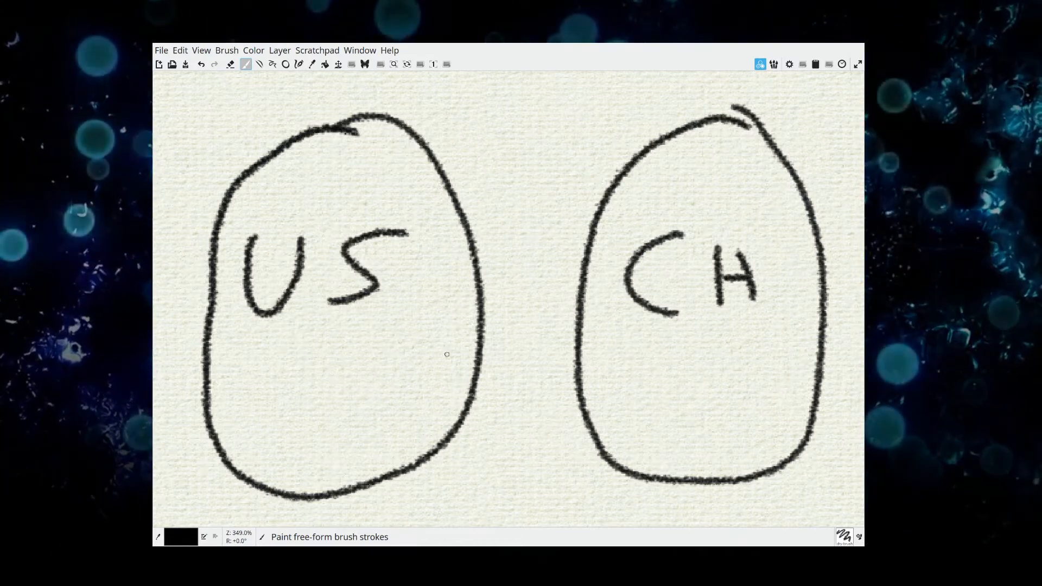
mouse_move(683, 342)
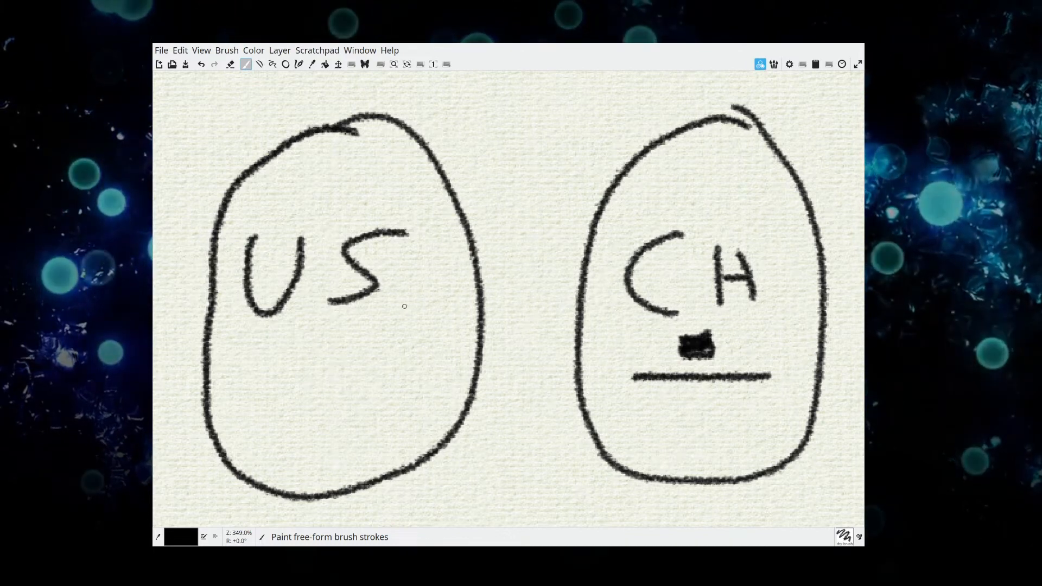
mouse_move(457, 285)
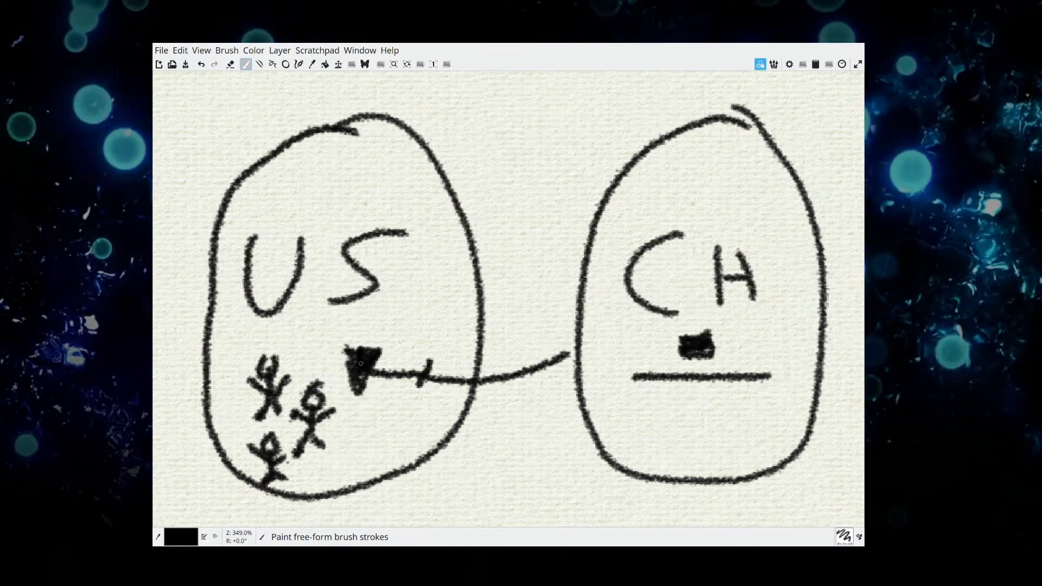
mouse_move(372, 436)
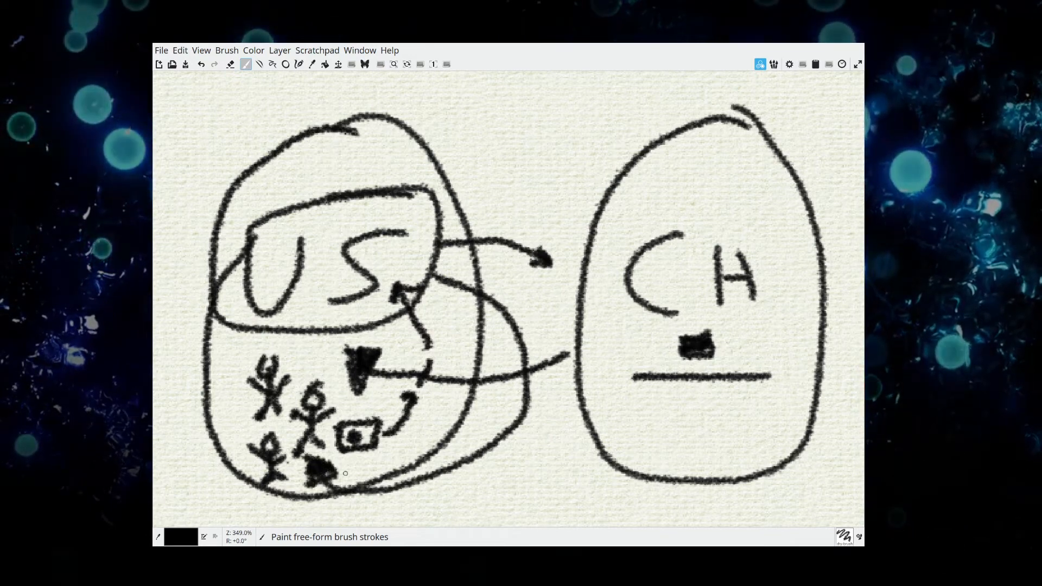
mouse_move(678, 213)
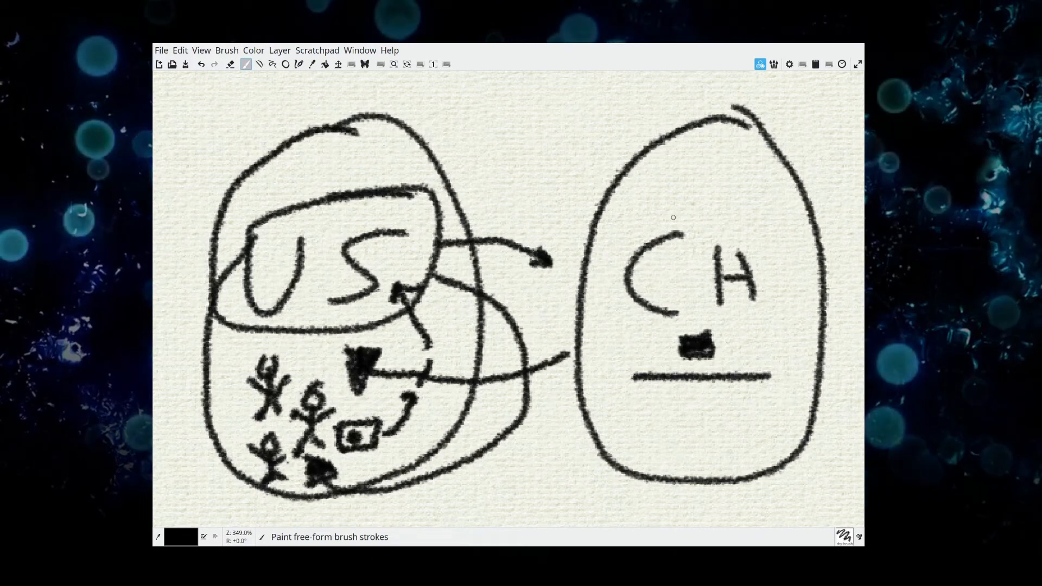
mouse_move(463, 306)
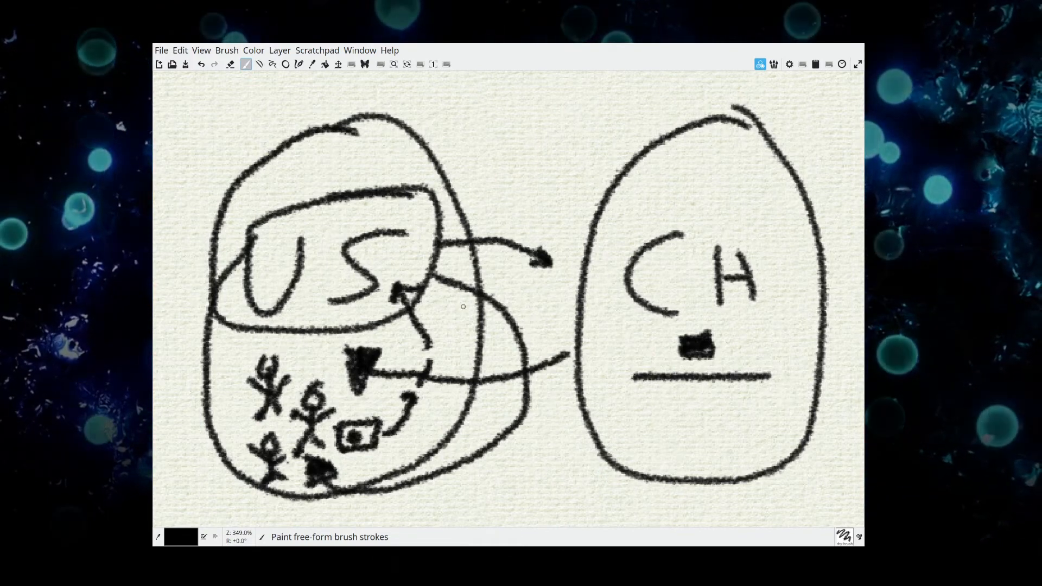